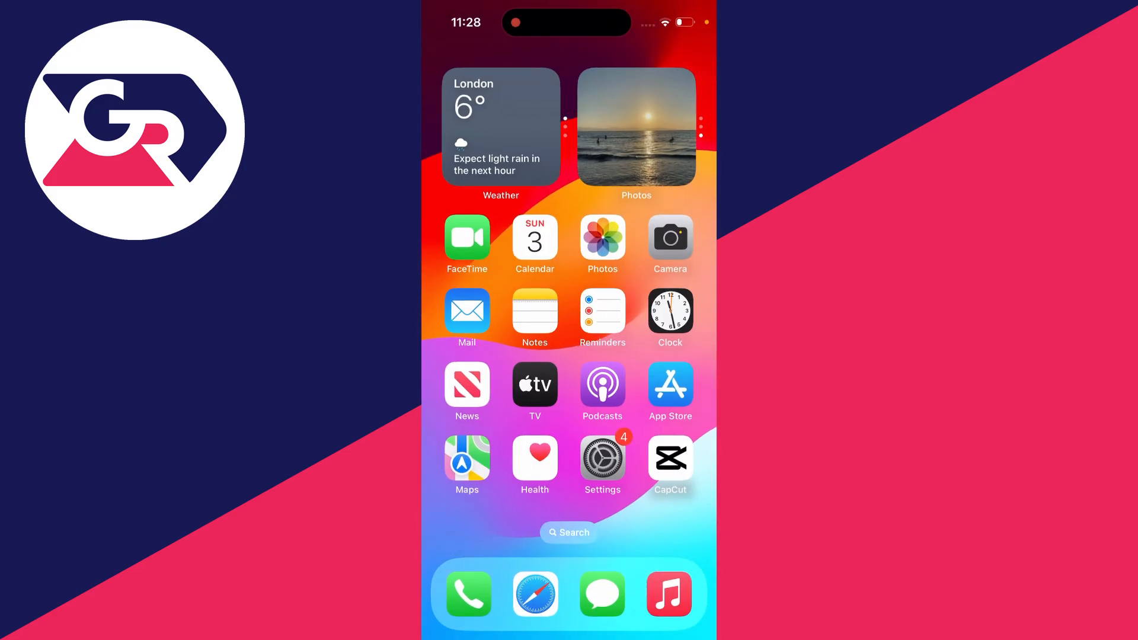
- From the home screen, reach the Camera settings page and its Formats options
{"action": "left_click", "coordinate": [602, 457]}
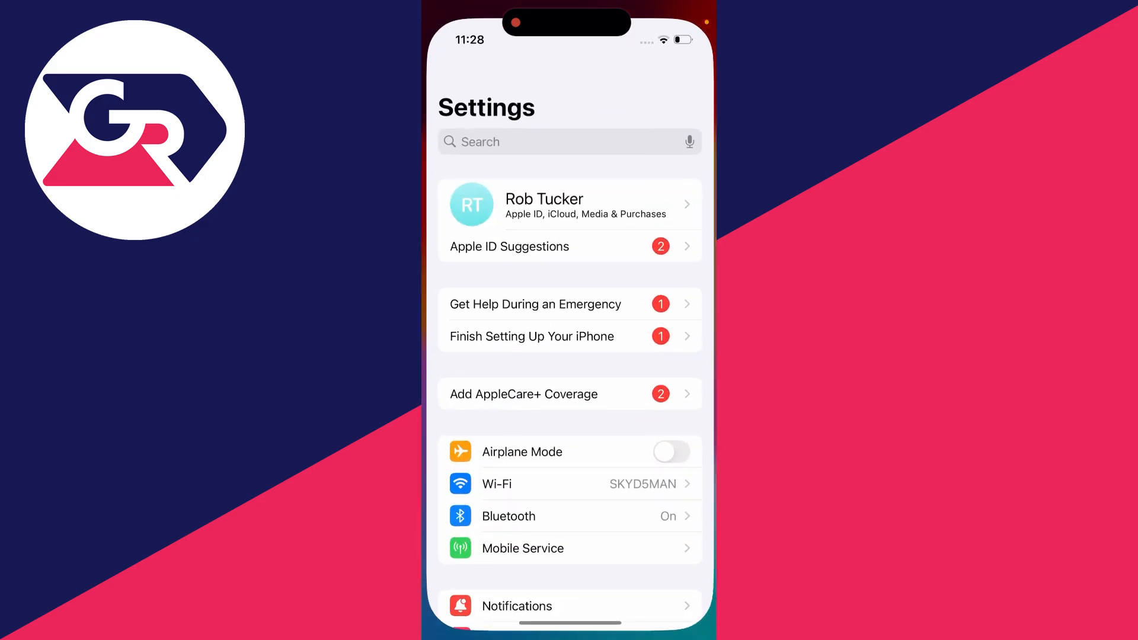
{"action": "scroll", "scroll_direction": "down", "scroll_amount": 3}
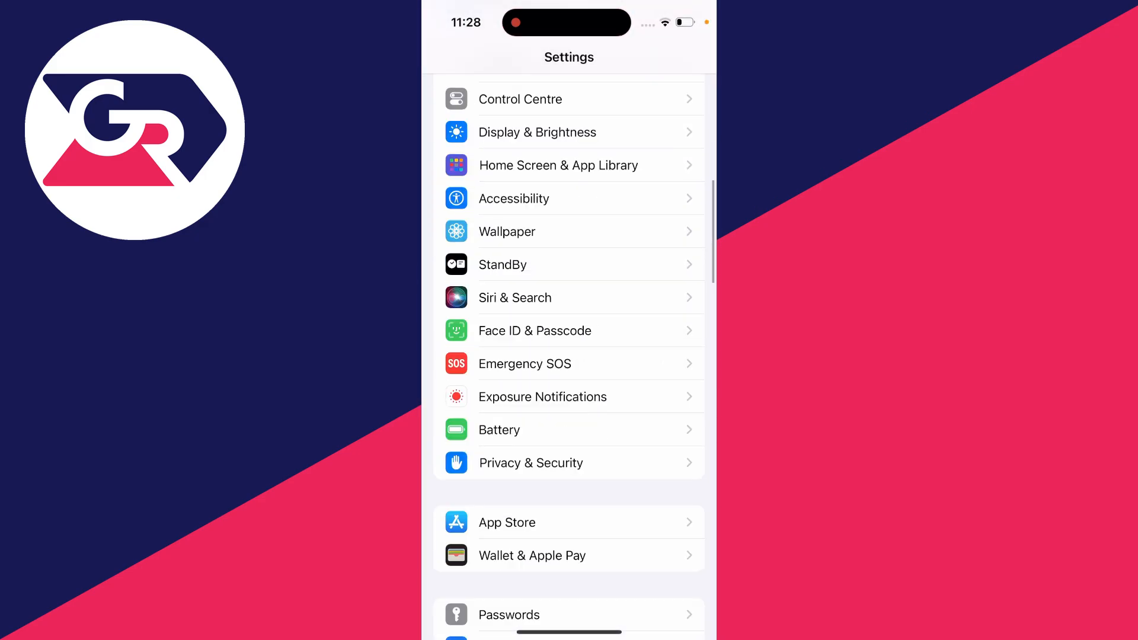
{"action": "scroll", "scroll_direction": "down", "scroll_amount": 3}
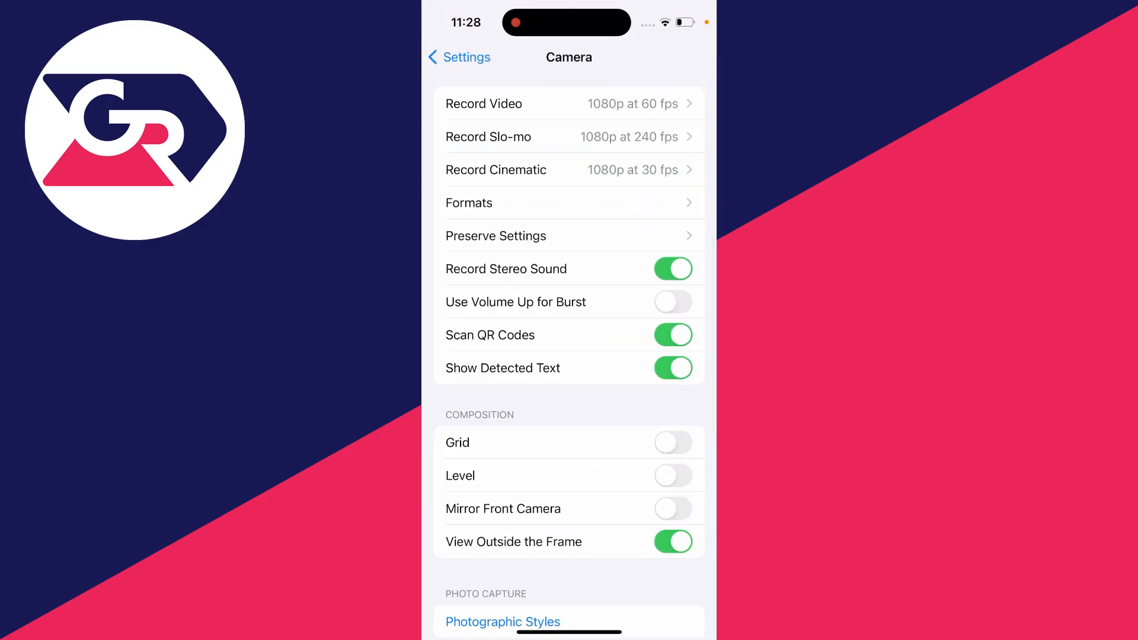
{"action": "left_click", "coordinate": [469, 203]}
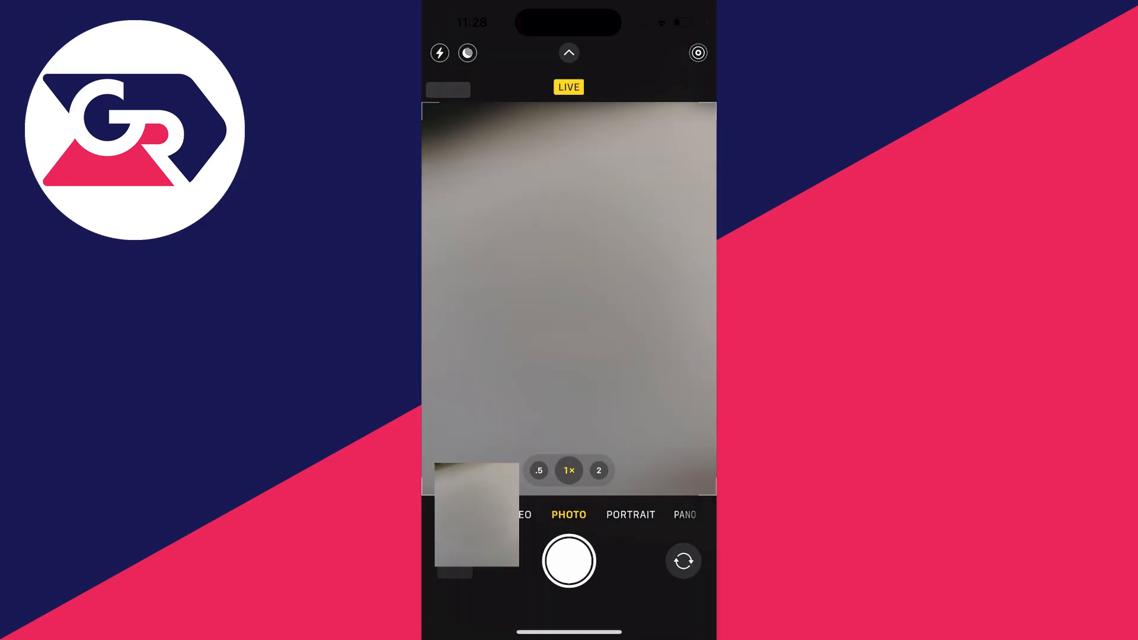
- Show the new photo's info panel confirming a 24 MP JPEG at 4284 × 5712
{"action": "left_click", "coordinate": [472, 521]}
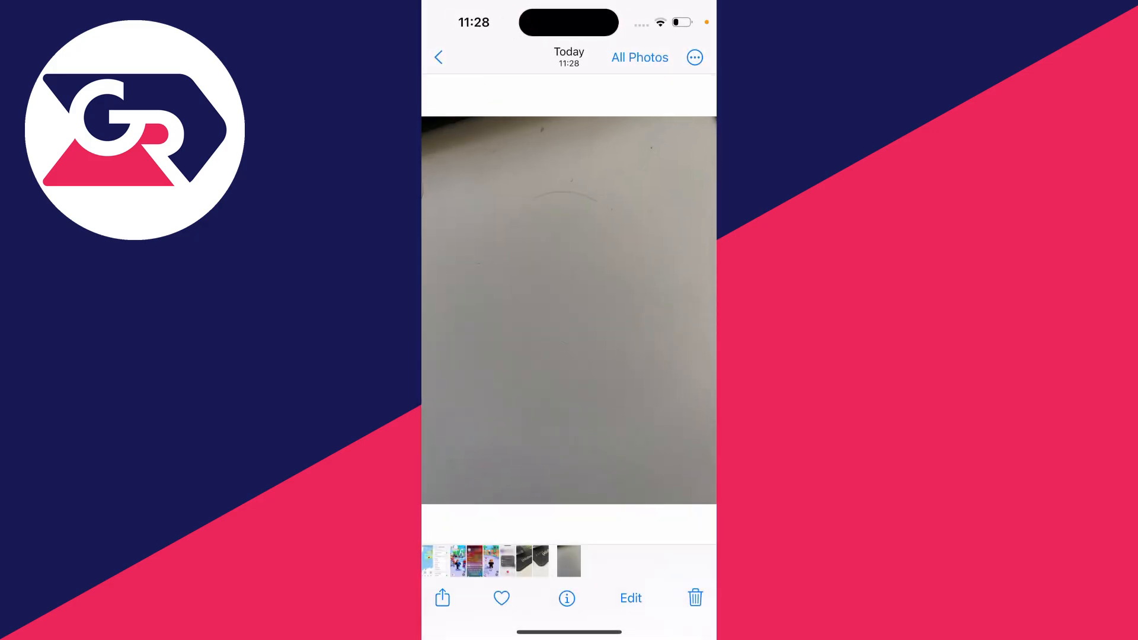
{"action": "left_click", "coordinate": [567, 598]}
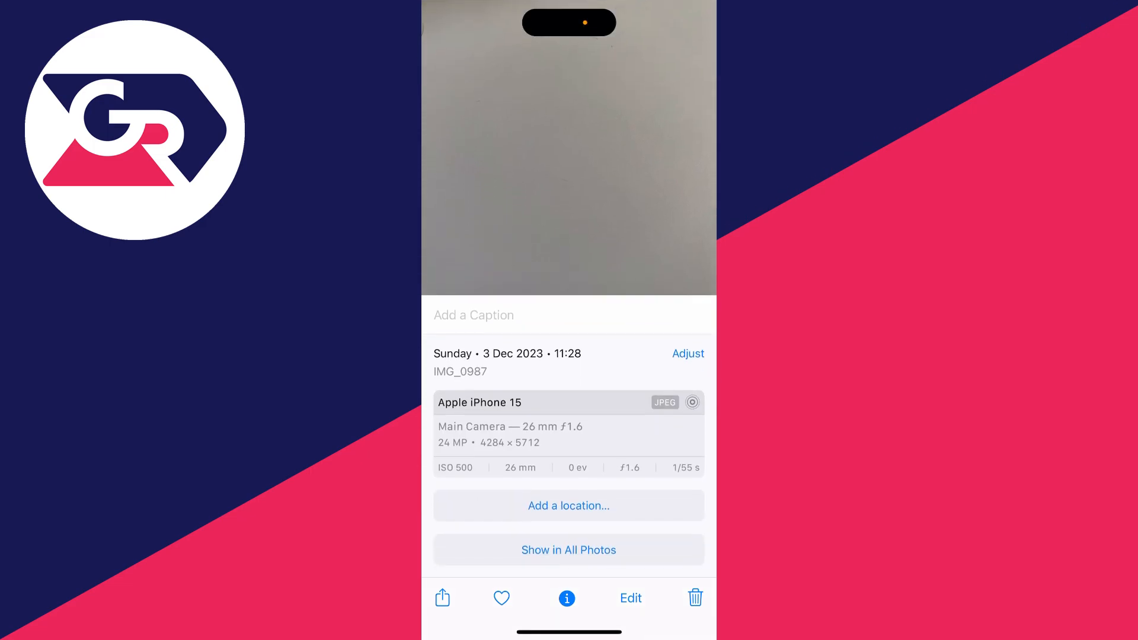